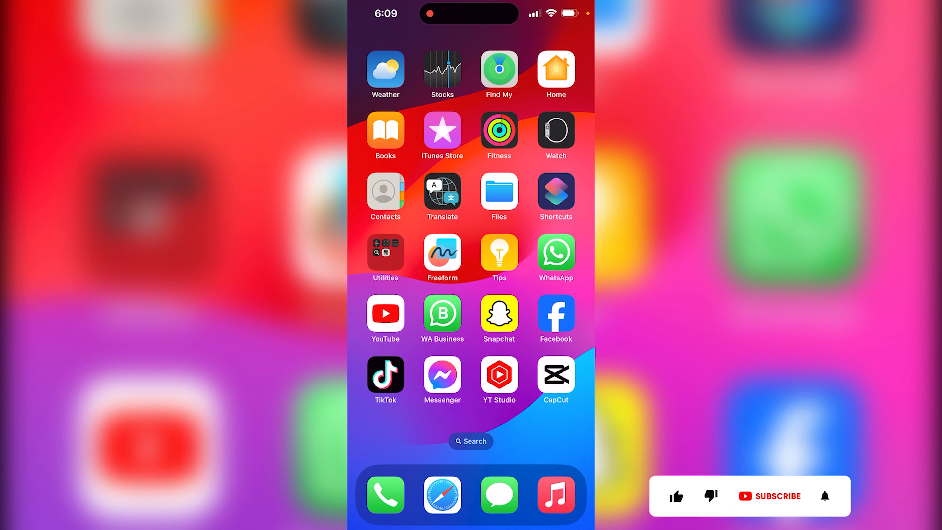
# Remove CapCut from the home screen via Remove App > Delete App, confirming deletion of the app and its data.
pyautogui.click(677, 480)
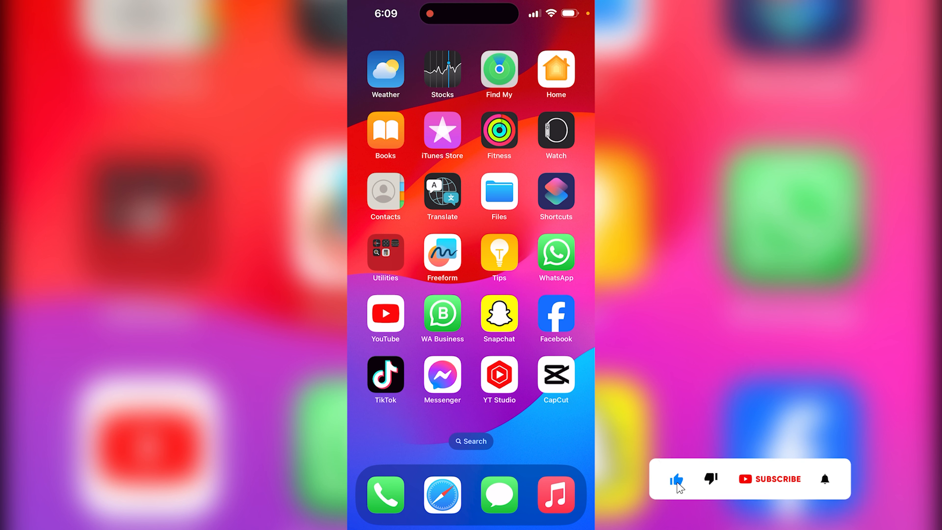
pyautogui.click(770, 479)
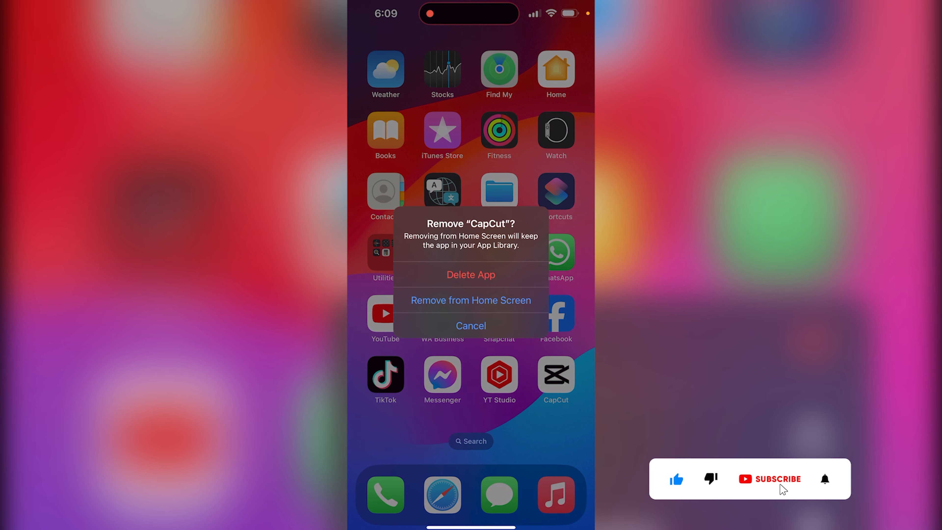
pyautogui.click(777, 479)
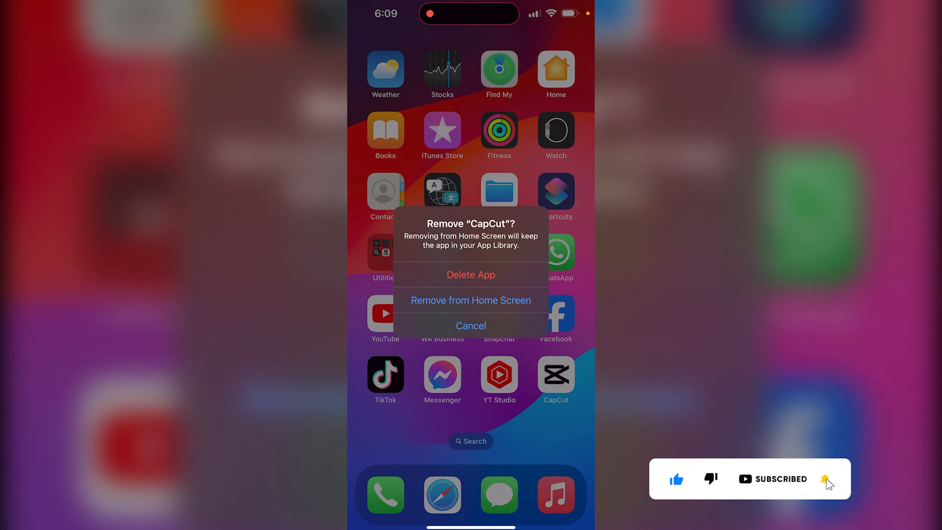
pyautogui.click(471, 275)
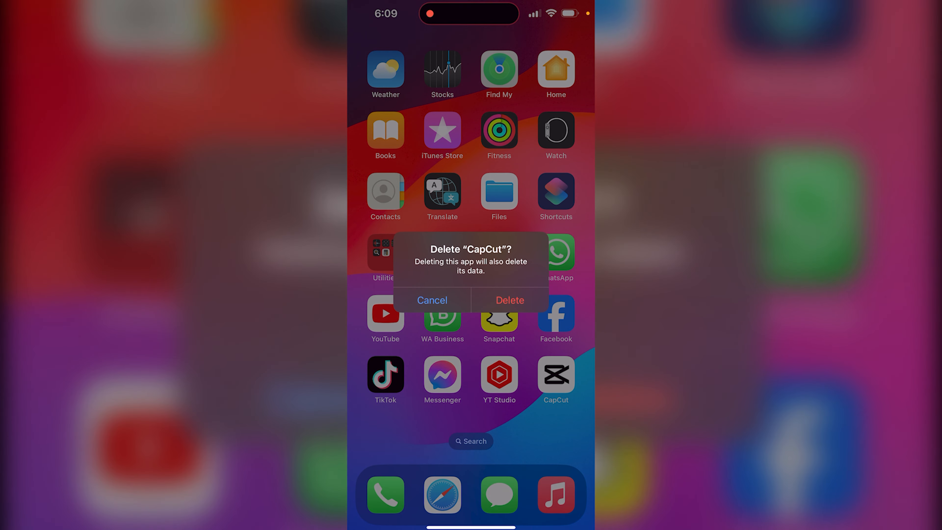
pyautogui.click(509, 300)
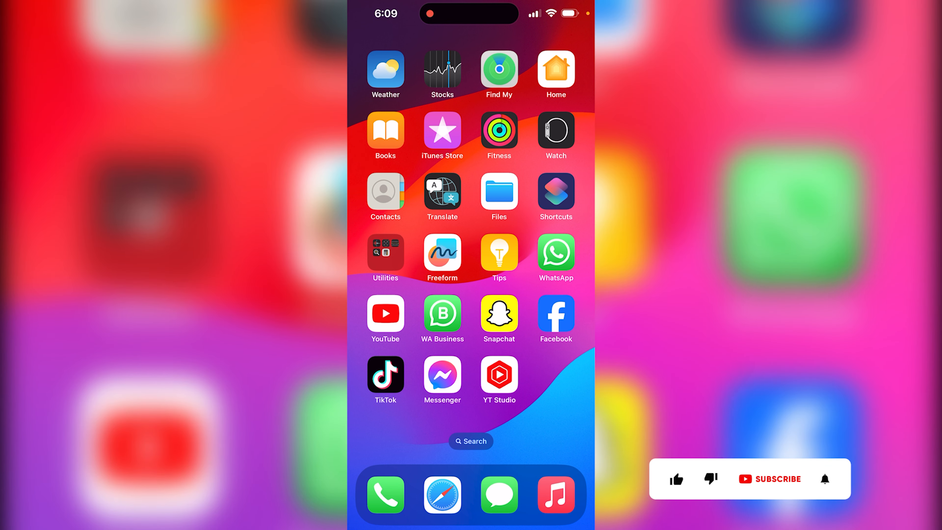
pyautogui.click(676, 479)
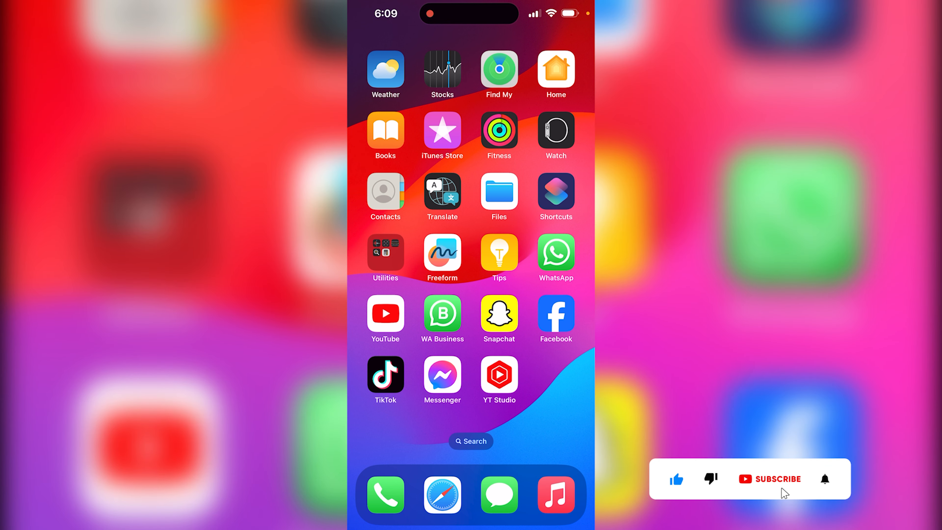